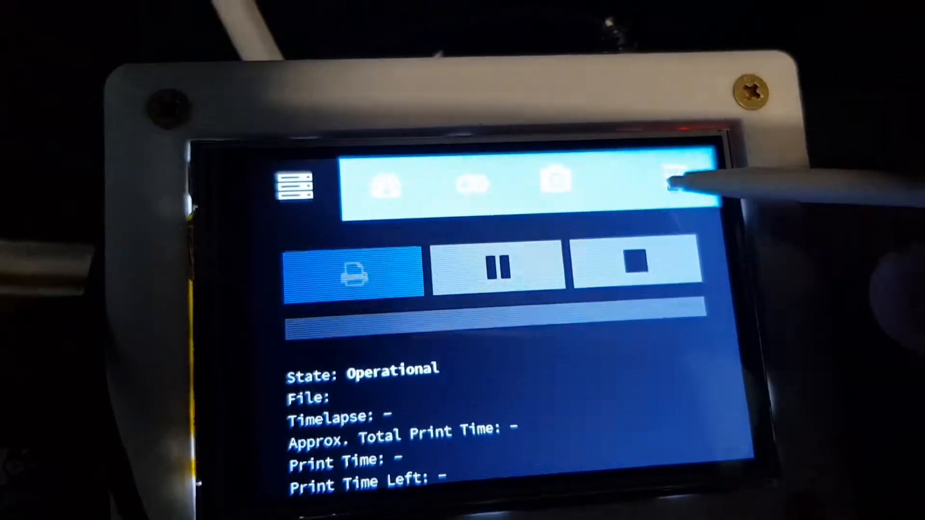
Open OctoPrint Settings and scroll the sidebar down to the Plugins group
click(681, 180)
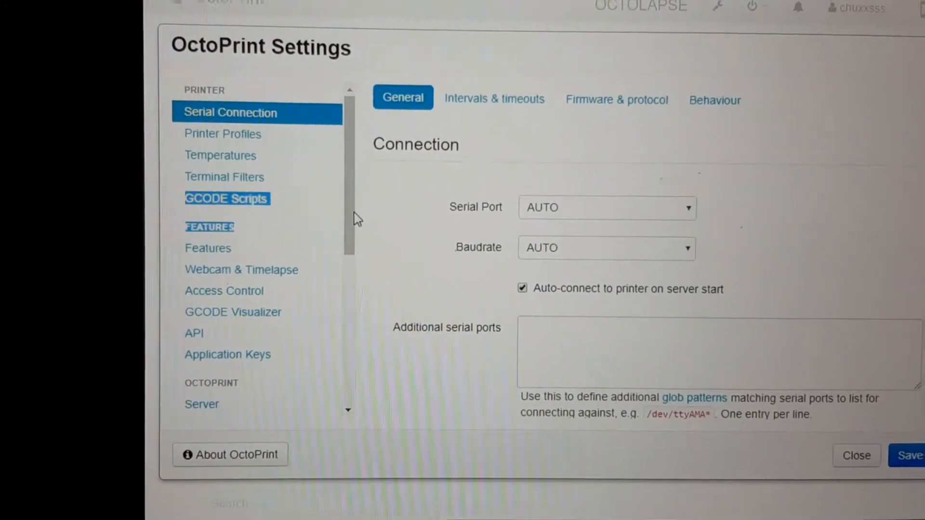
scroll(down, 3)
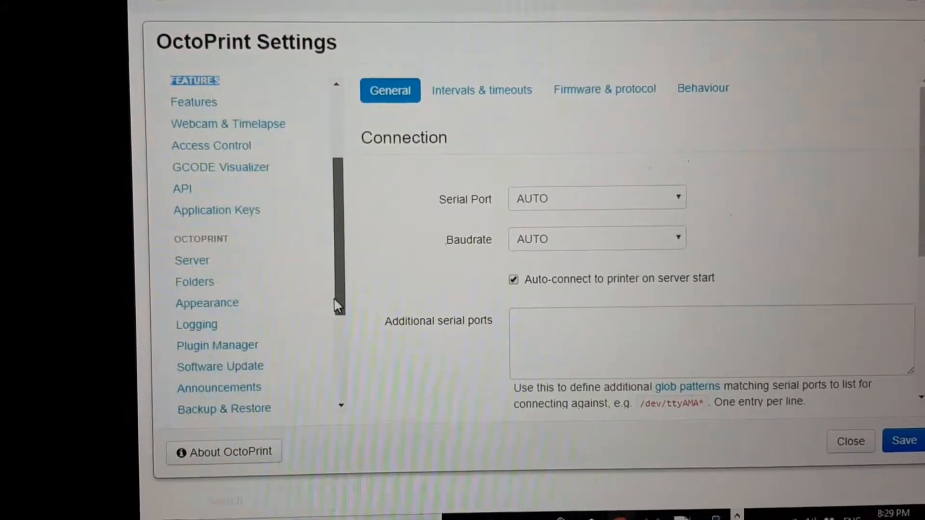
scroll(down, 3)
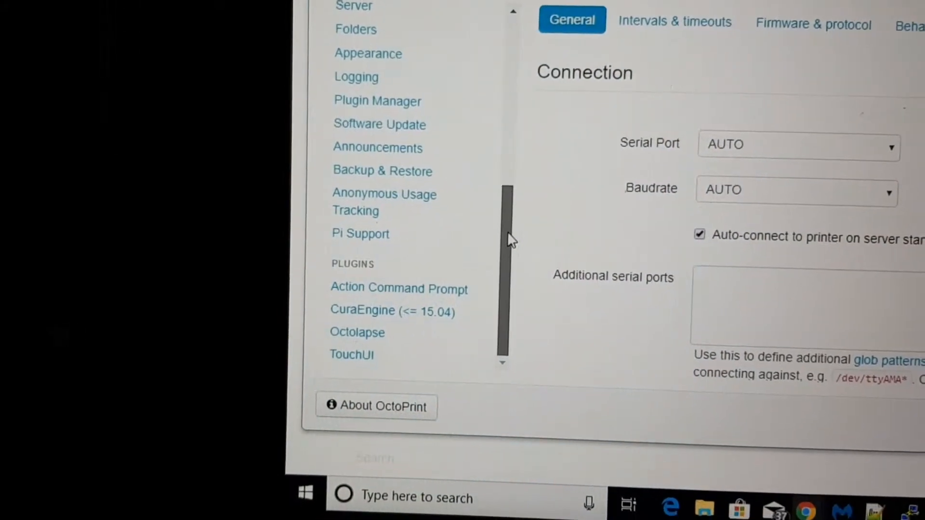
scroll(up, 3)
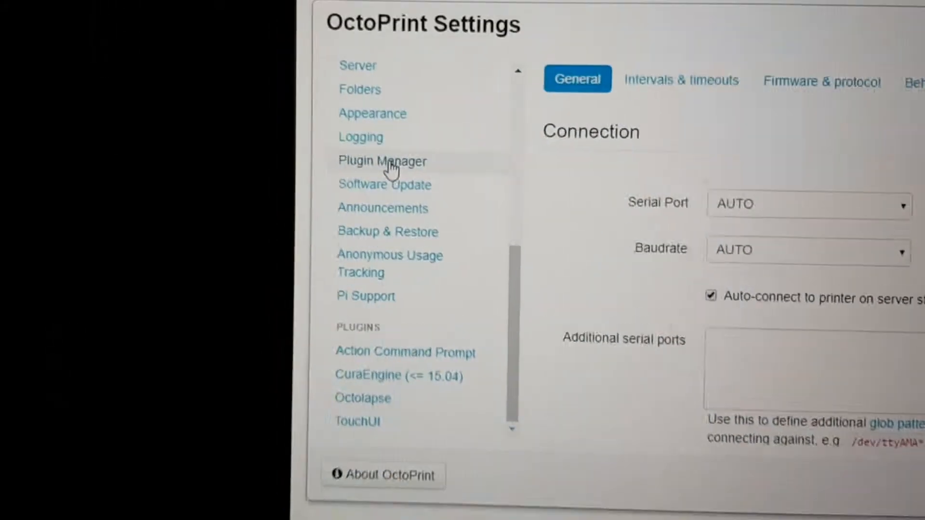
In Plugin Manager on page 1, disable the ABL Expert Plugin and close Settings
click(382, 160)
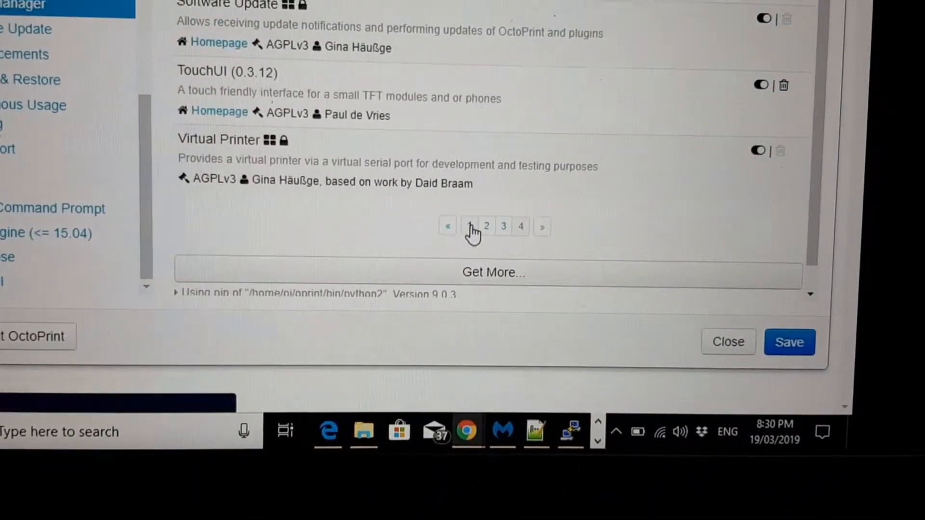
click(469, 225)
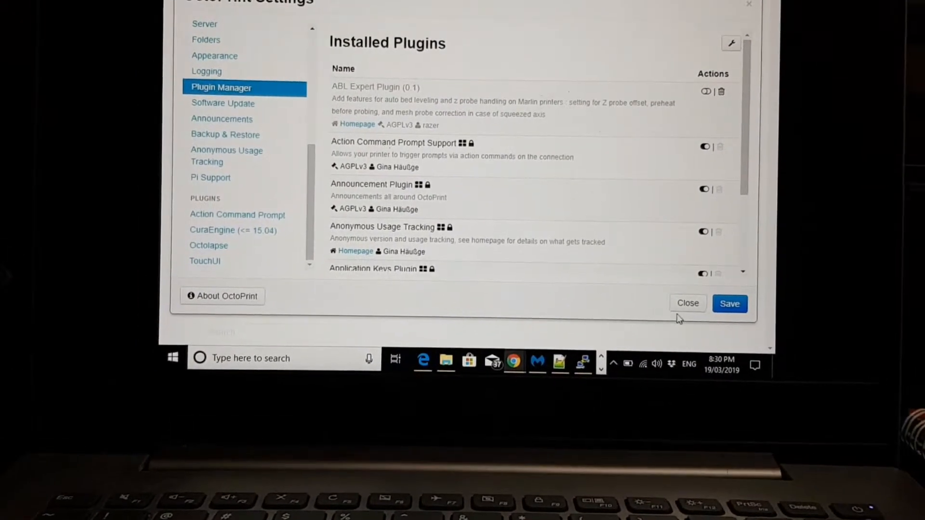
click(686, 303)
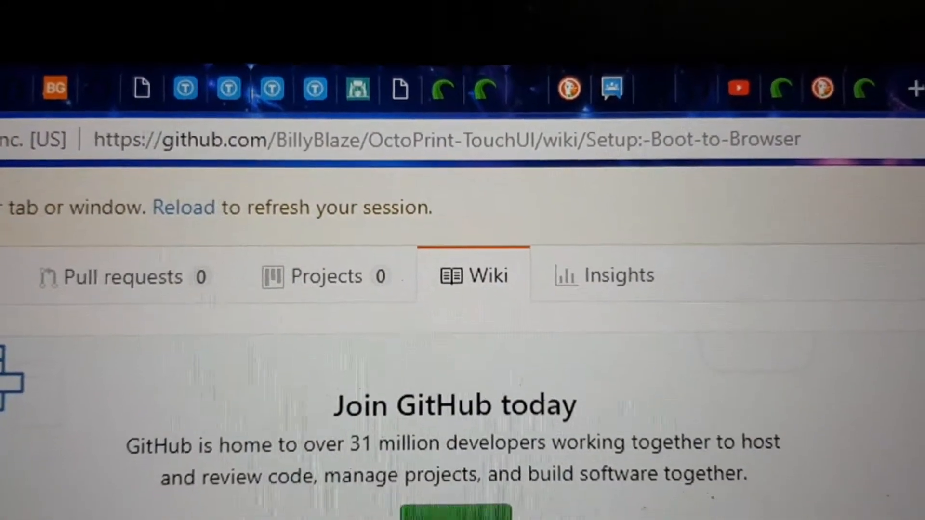
Scroll through the Boot to Browser steps, from git clone to the troubleshooting links
scroll(down, 3)
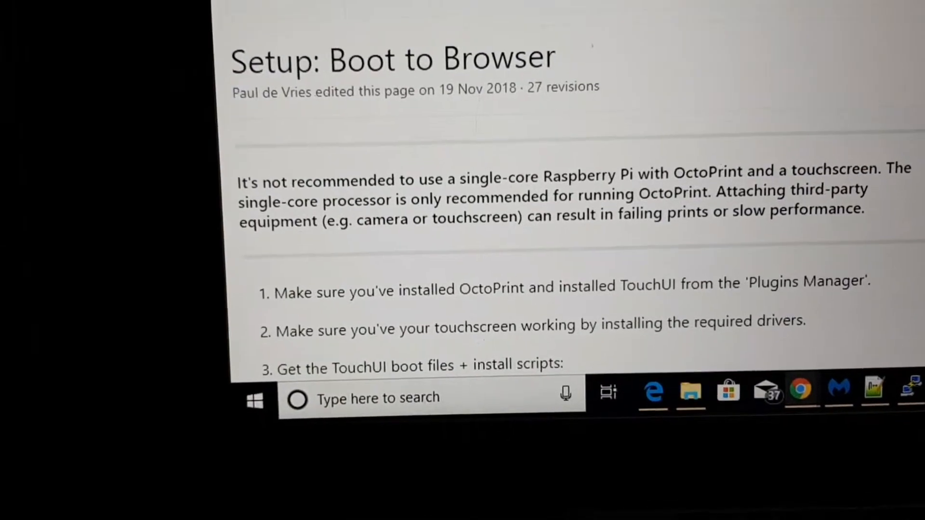
scroll(down, 3)
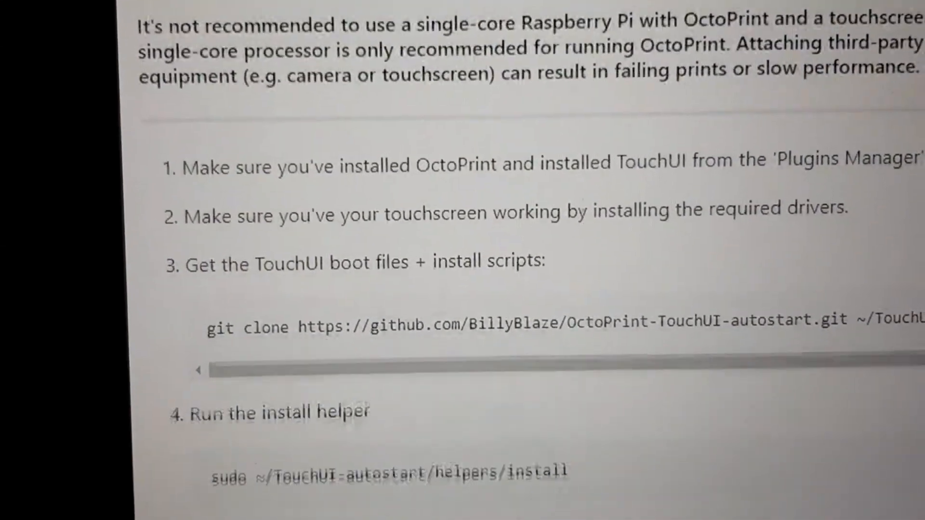
scroll(down, 3)
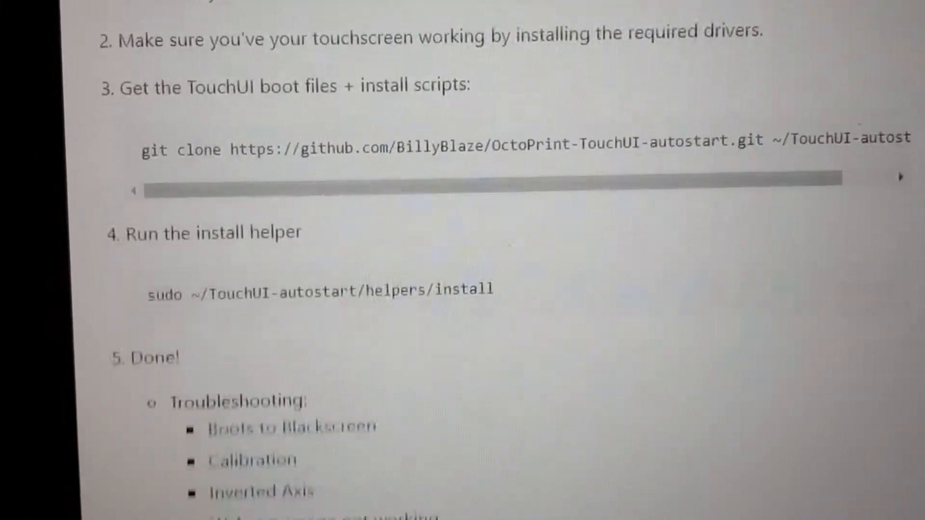
scroll(down, 3)
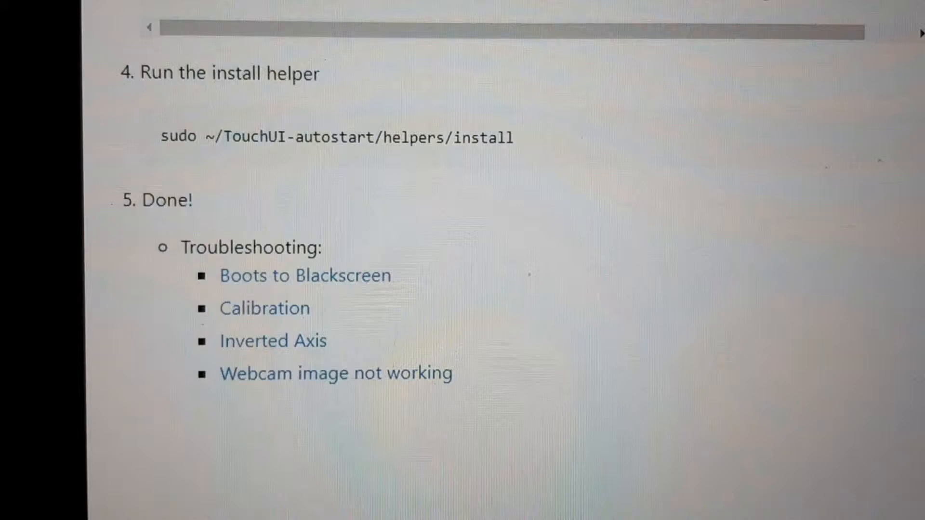
scroll(up, 3)
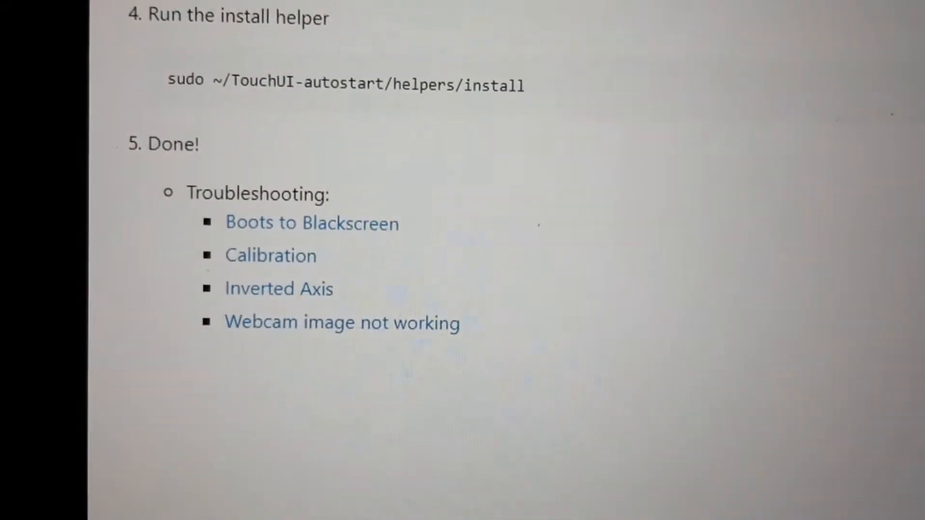
scroll(up, 3)
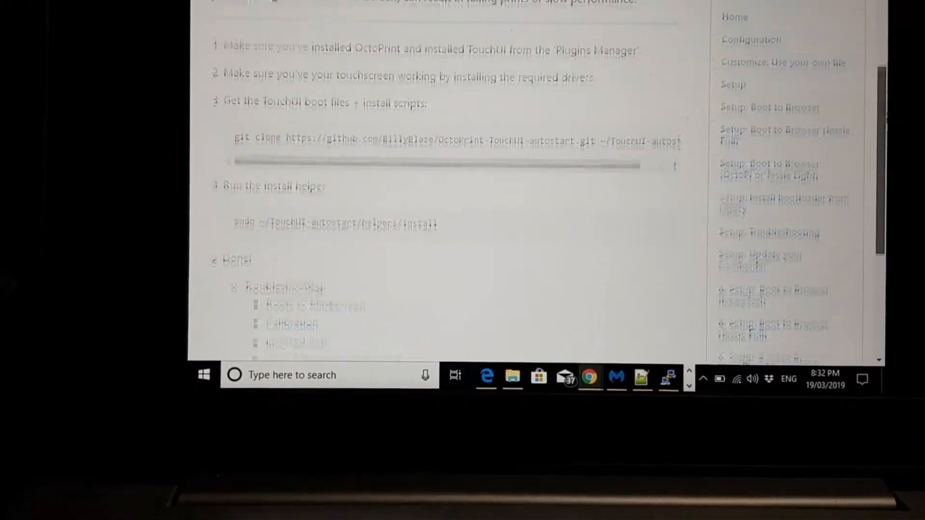
scroll(up, 3)
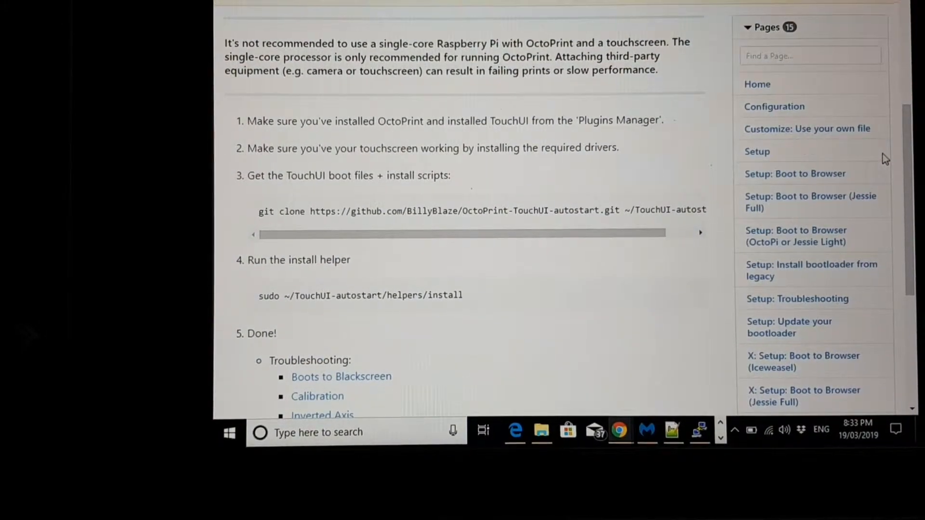
scroll(up, 3)
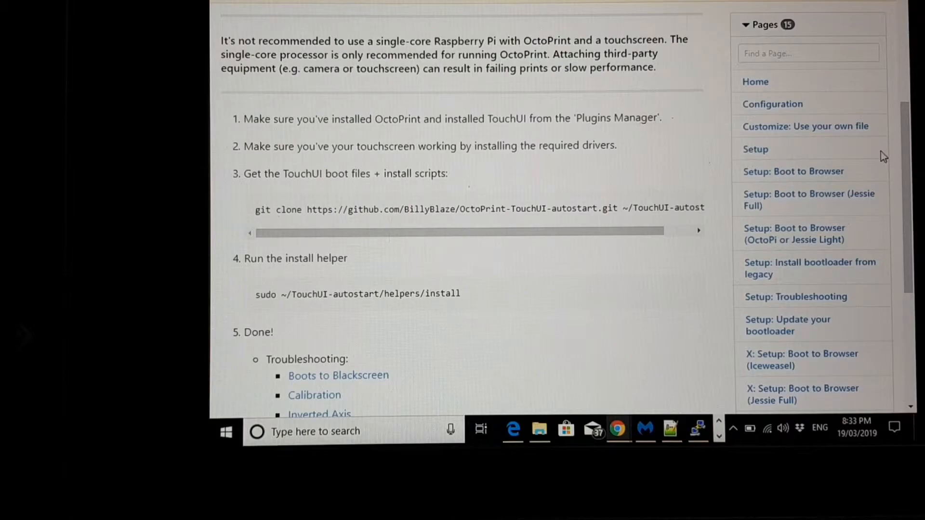